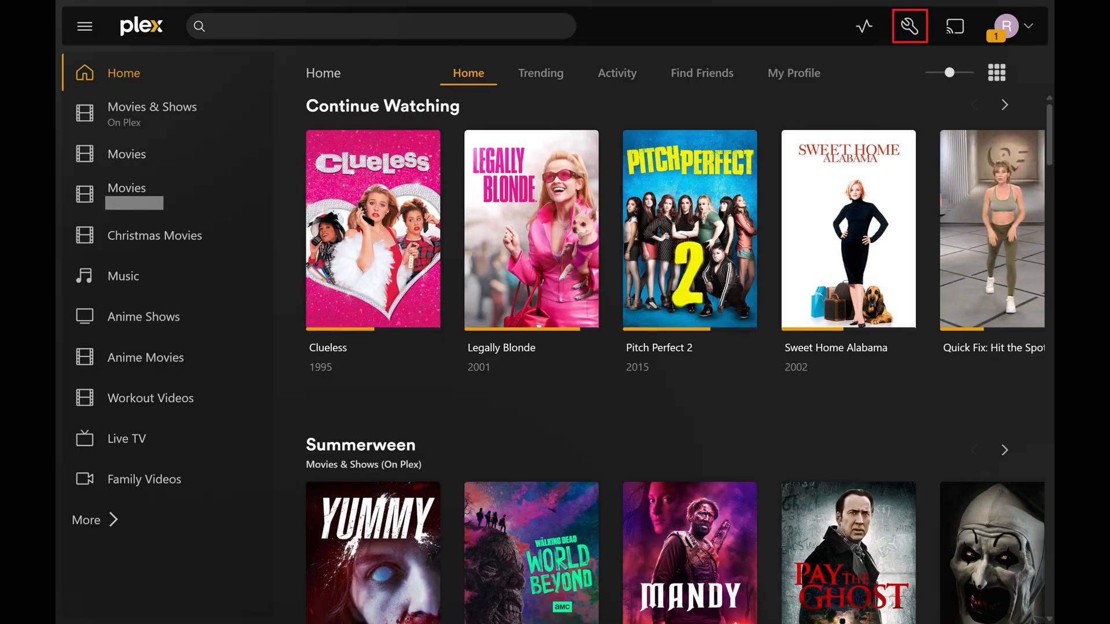
# Go to the server's Transcoder settings from the top-bar Settings
pyautogui.click(910, 26)
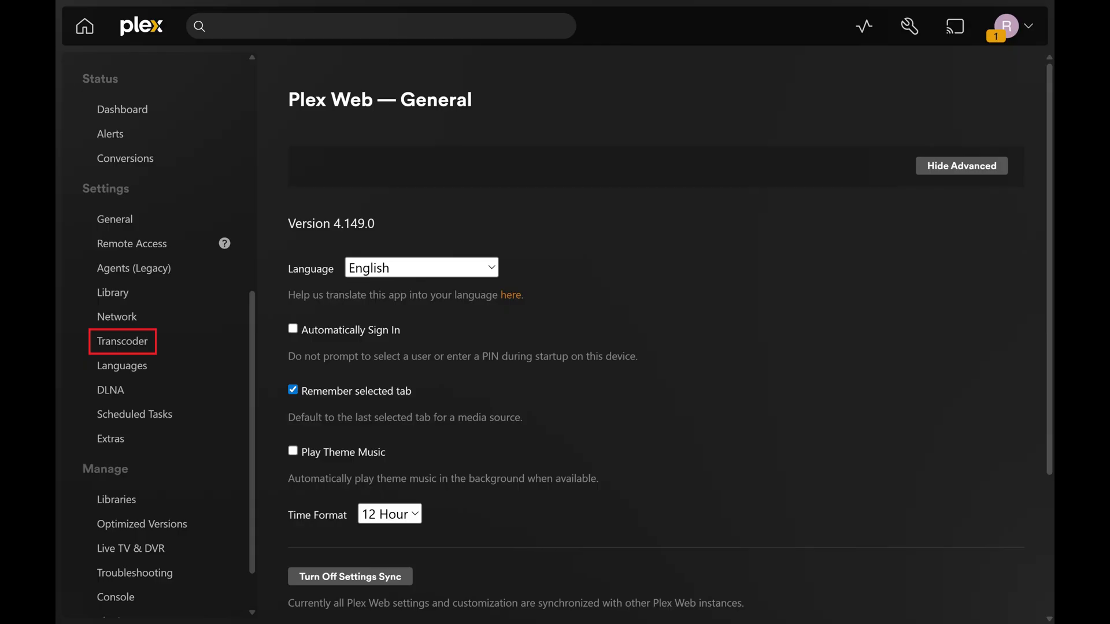
pyautogui.click(121, 339)
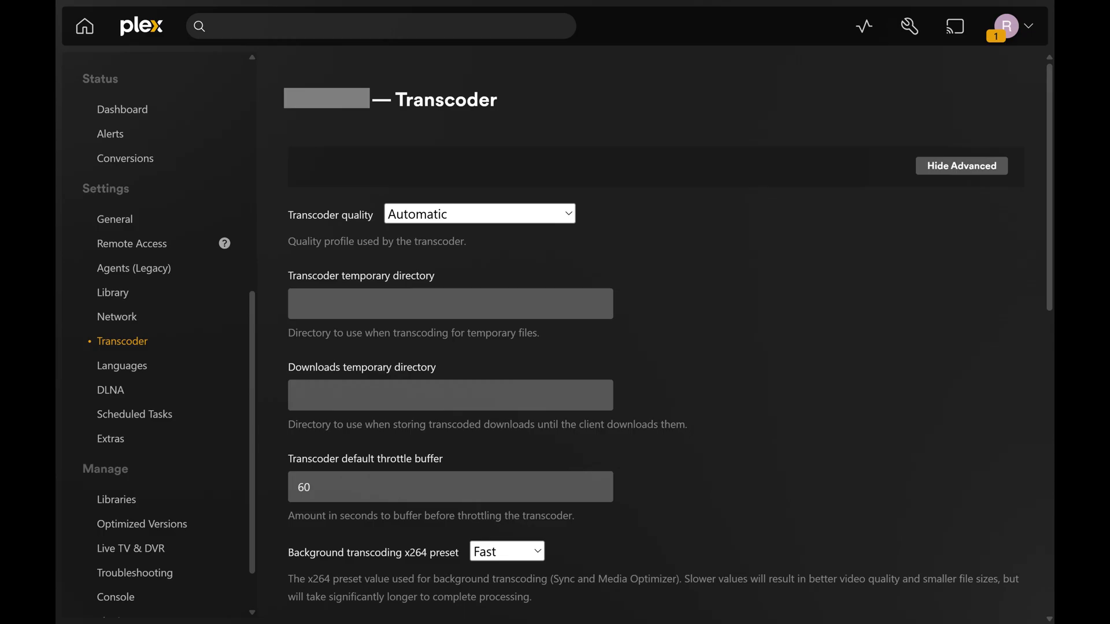
# Set 'Enable HEVC video Encoding (experimental)' to HEVC Sources Only, leaving it unsaved
pyautogui.scroll(-3)
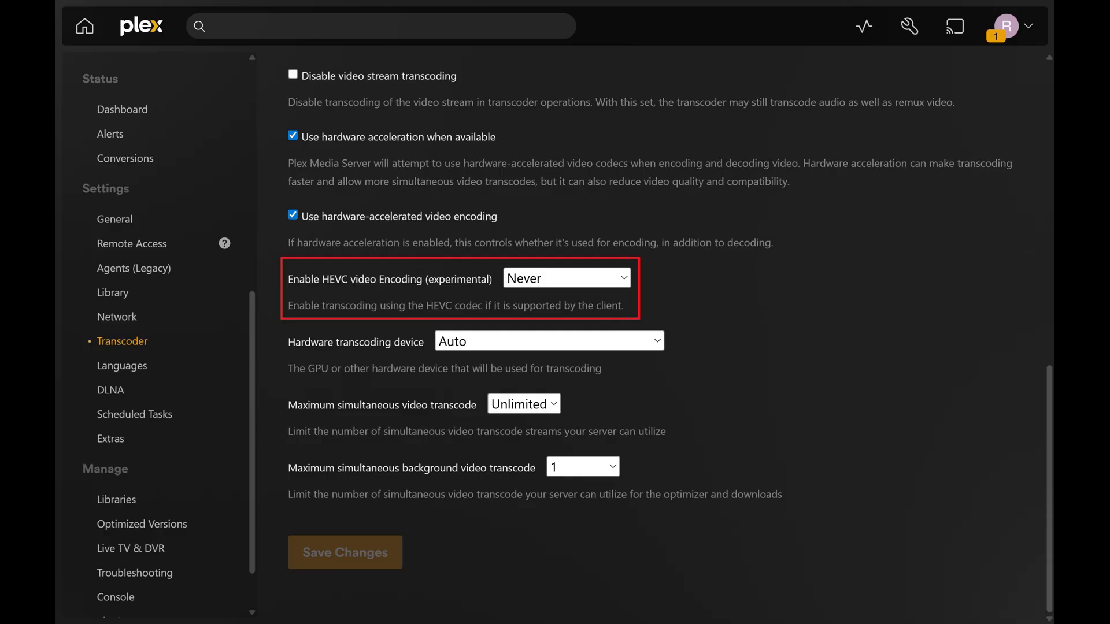
pyautogui.click(565, 277)
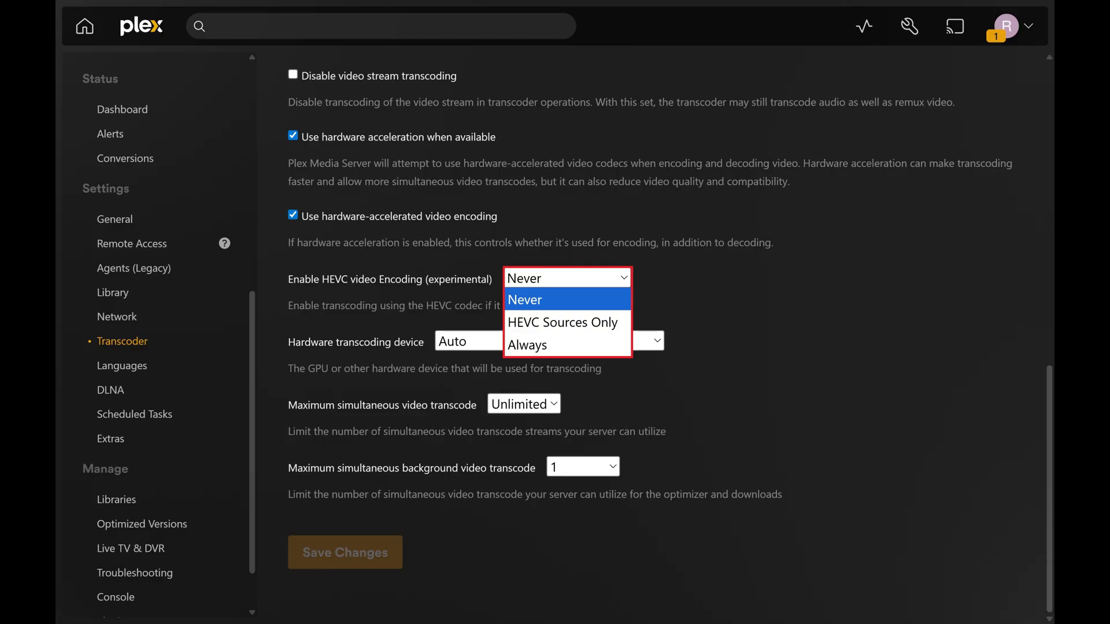
pyautogui.click(563, 323)
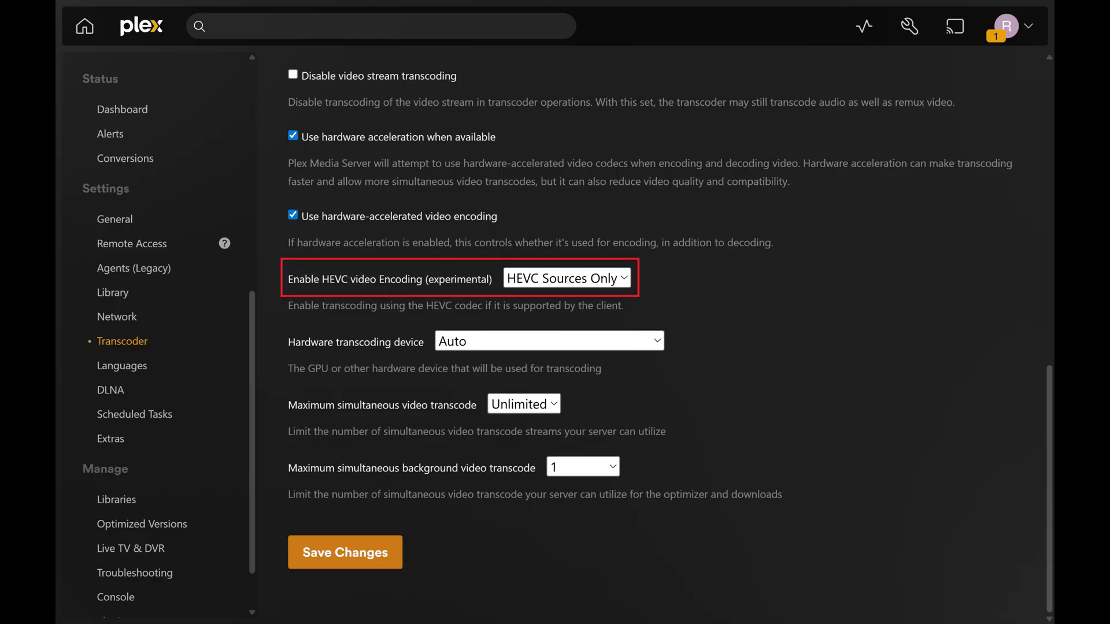